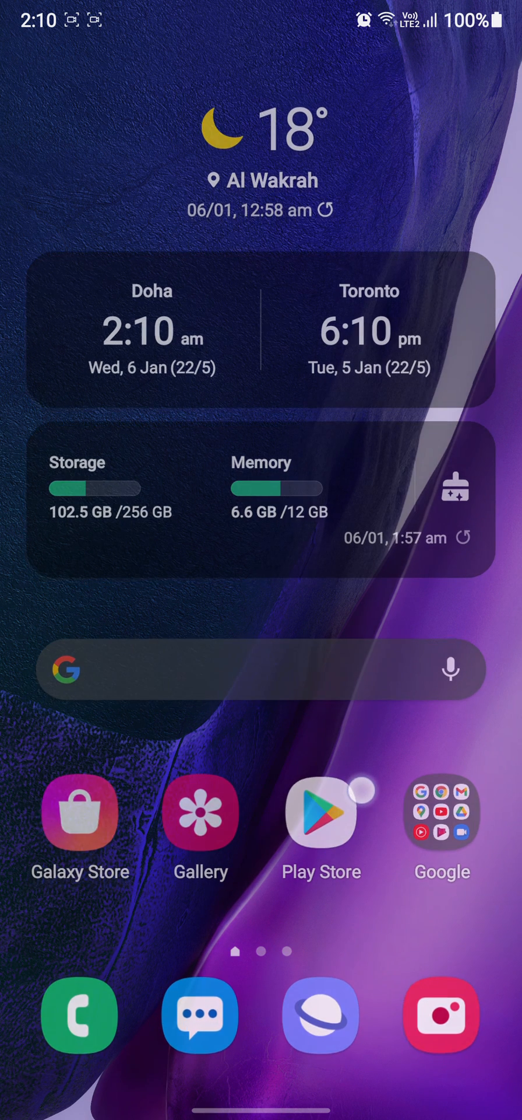
Swipe up to the app drawer and focus the launcher's app search.
{"action": "scroll", "scroll_direction": "up", "scroll_amount": 3}
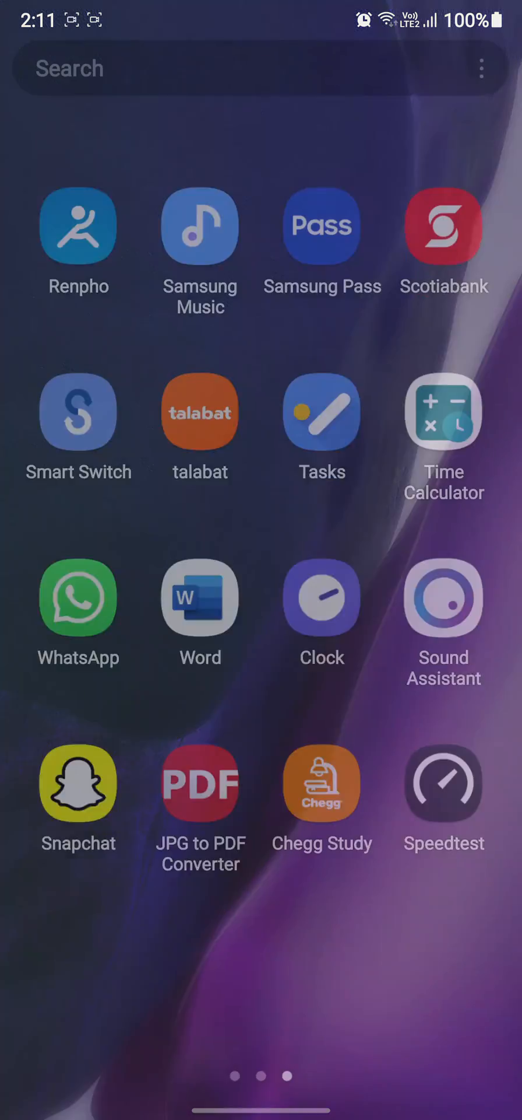
{"action": "left_click", "coordinate": [215, 68]}
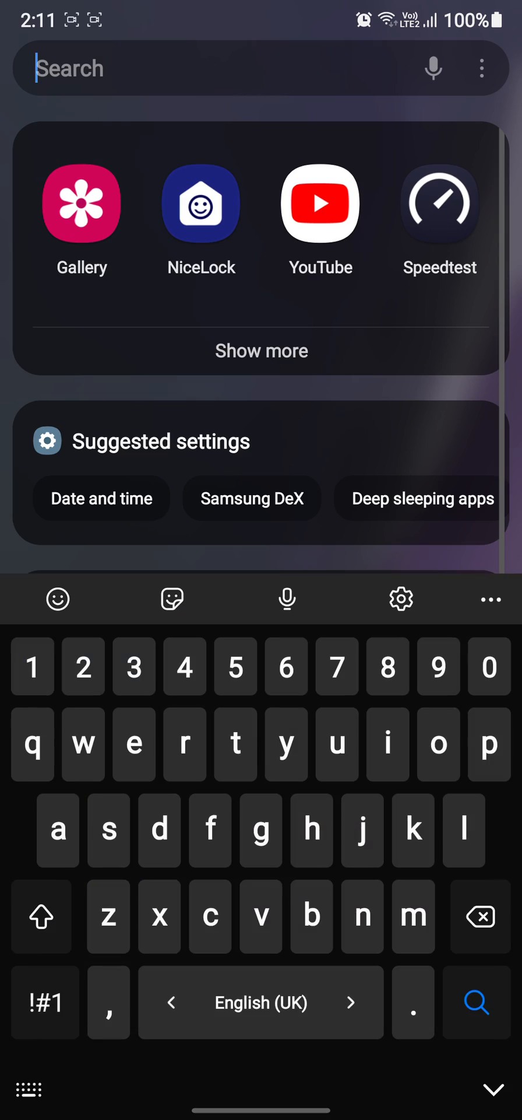
Launch NiceLock and scroll its module grid down to Sound Assistant.
{"action": "left_click", "coordinate": [201, 203]}
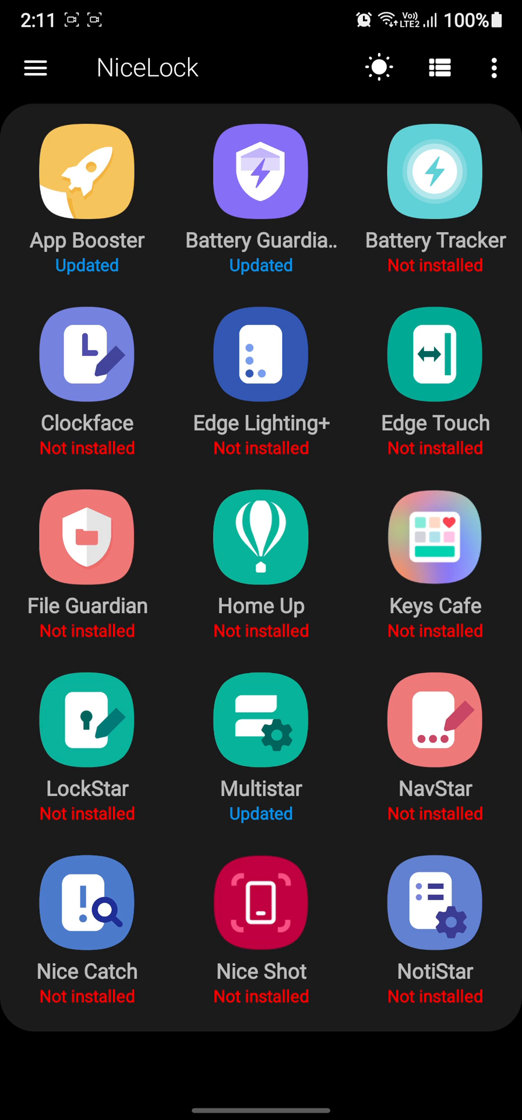
{"action": "scroll", "scroll_direction": "down", "scroll_amount": 3}
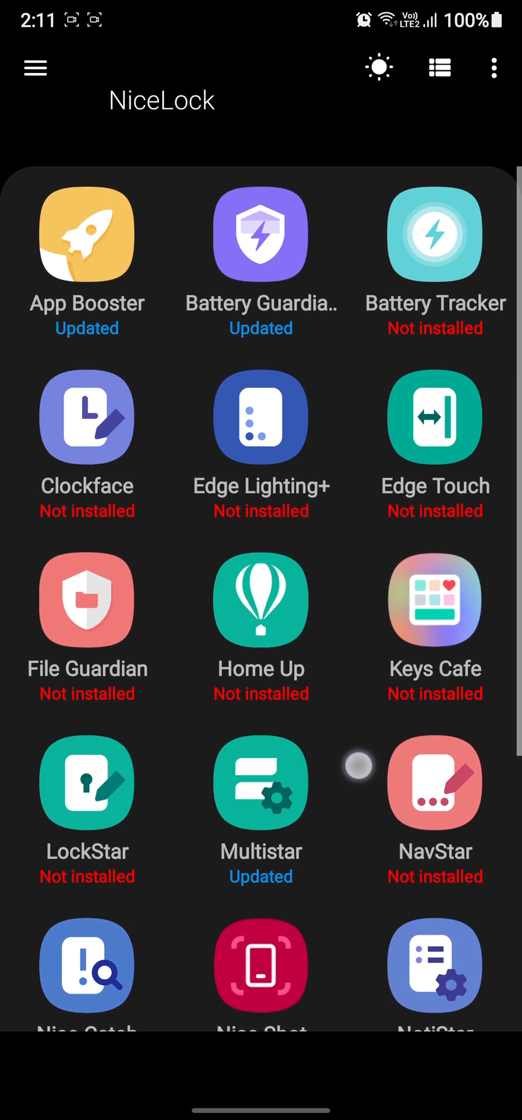
{"action": "scroll", "scroll_direction": "down", "scroll_amount": 3}
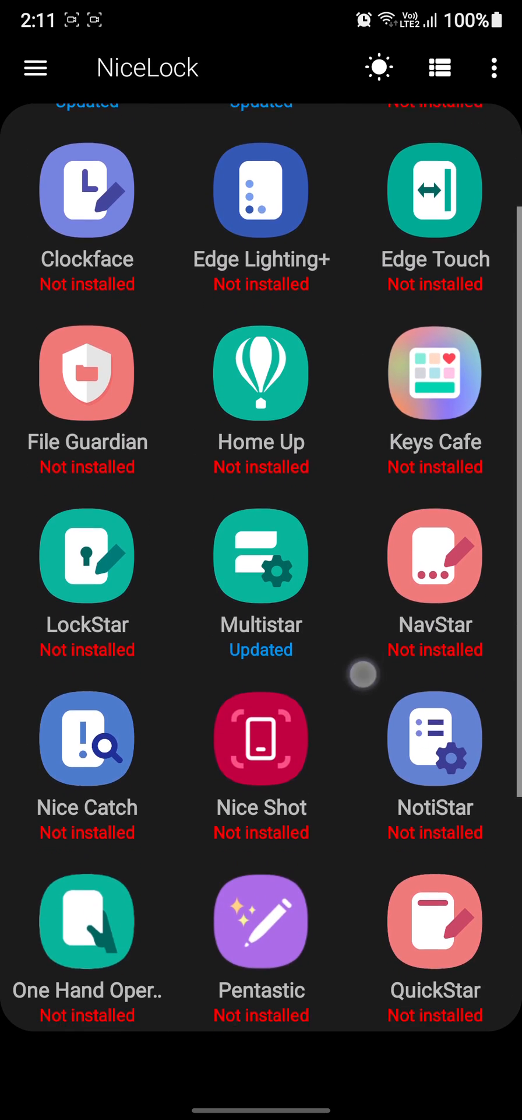
{"action": "scroll", "scroll_direction": "up", "scroll_amount": 3}
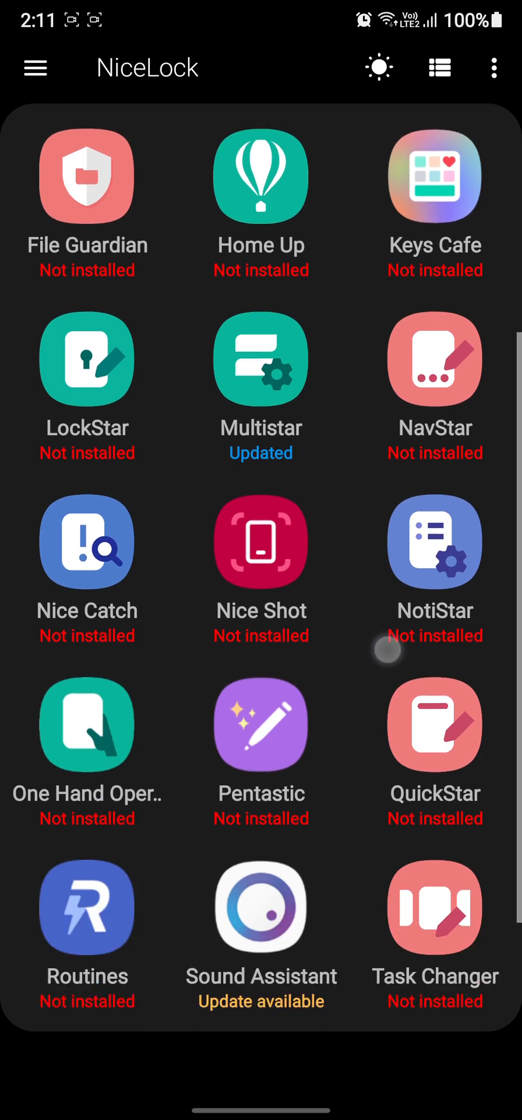
{"action": "scroll", "scroll_direction": "down", "scroll_amount": 3}
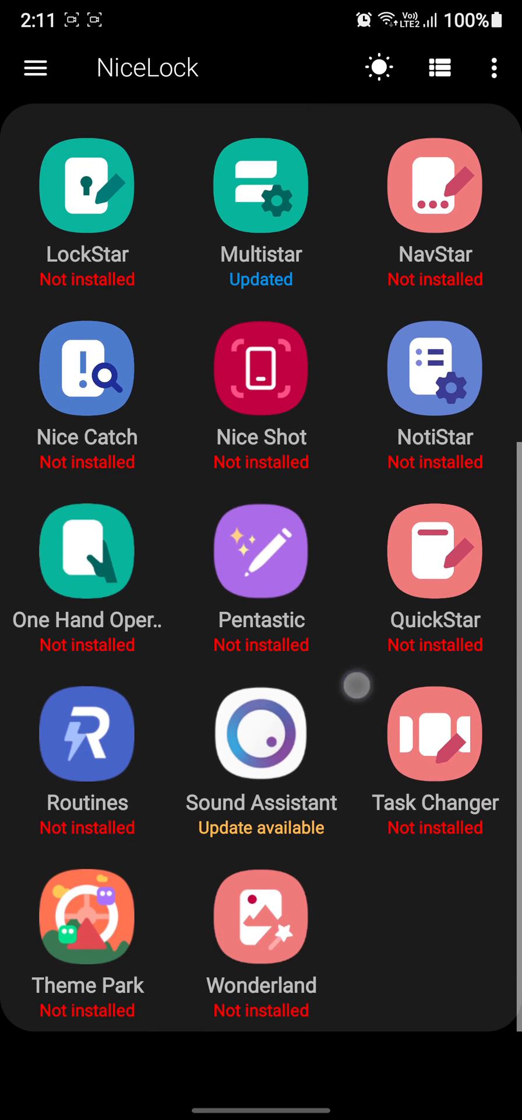
Enter the Sound Assistant module and scroll down to the Multi sound setting.
{"action": "left_click", "coordinate": [261, 734]}
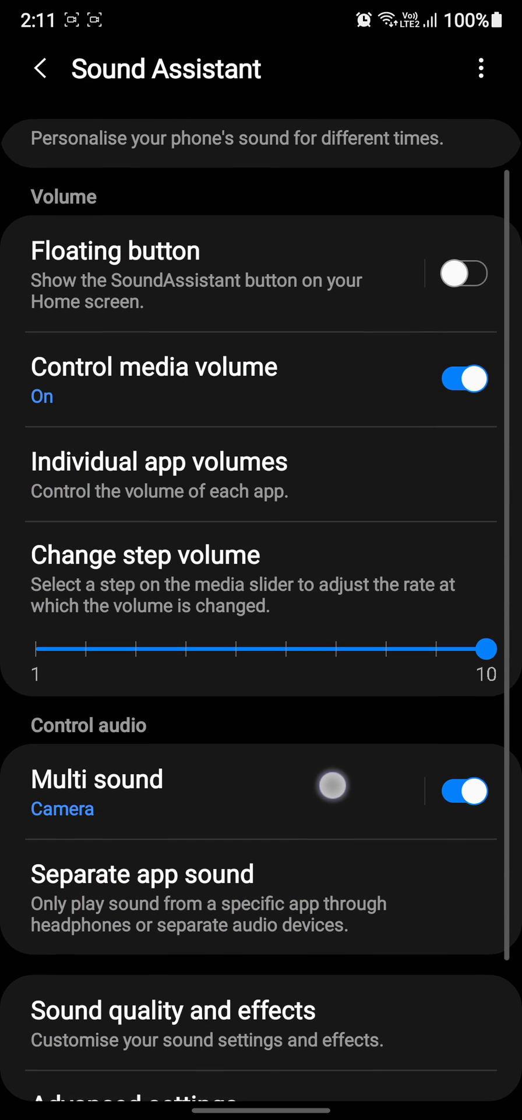
{"action": "scroll", "scroll_direction": "down", "scroll_amount": 3}
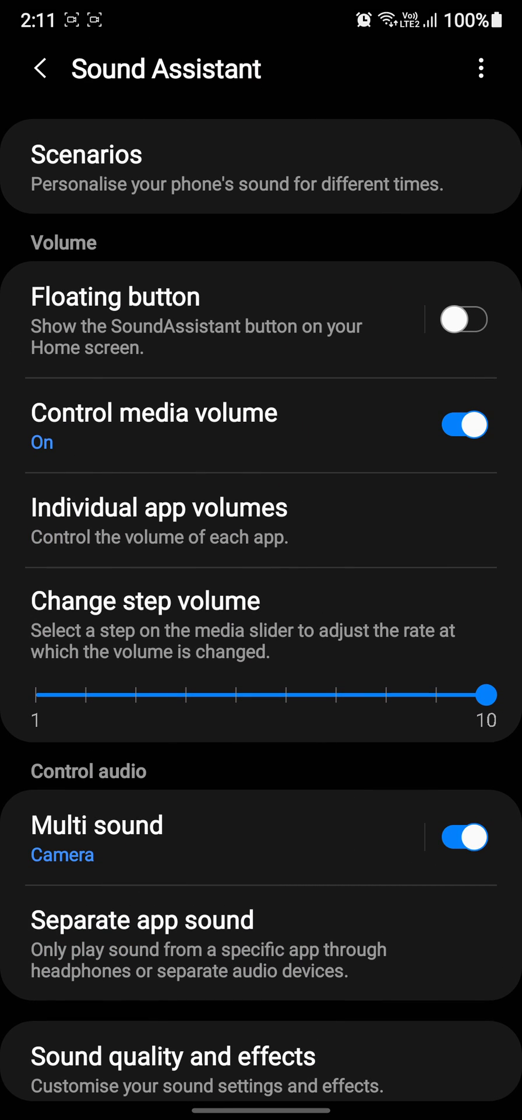
{"action": "scroll", "scroll_direction": "down", "scroll_amount": 3}
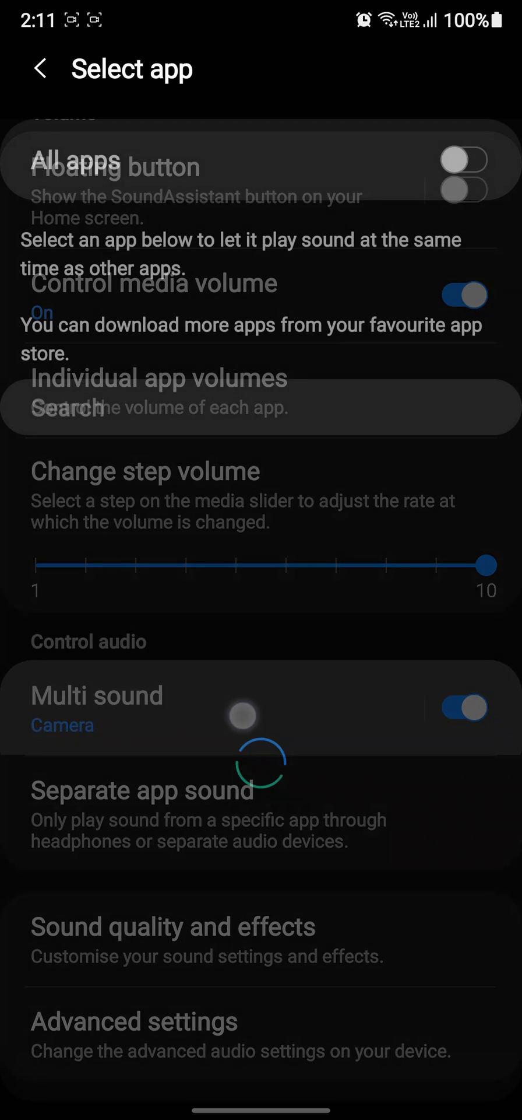
Search 'ca' in Select app to find Camera, then return to the main settings.
{"action": "type", "text": "c"}
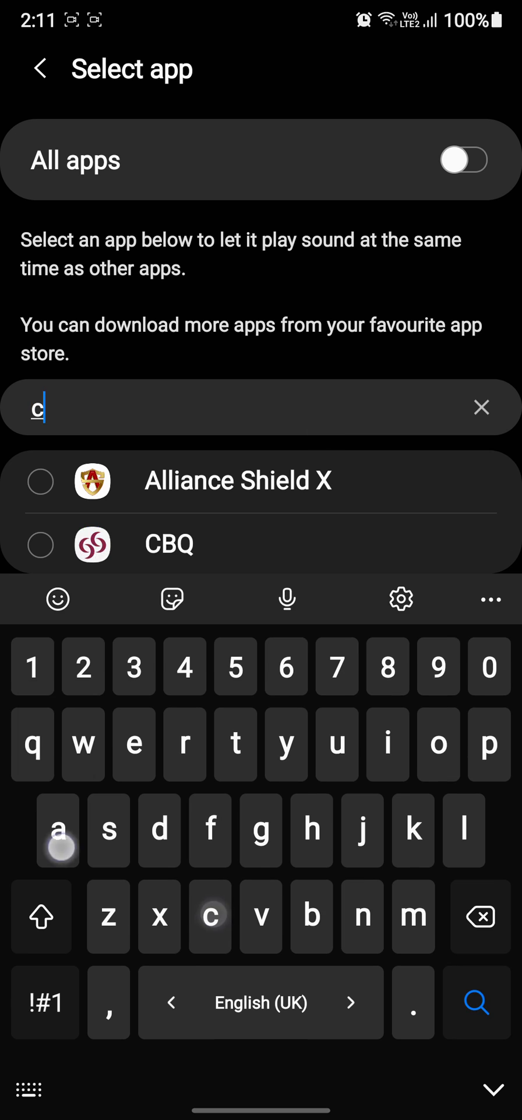
{"action": "type", "text": "a"}
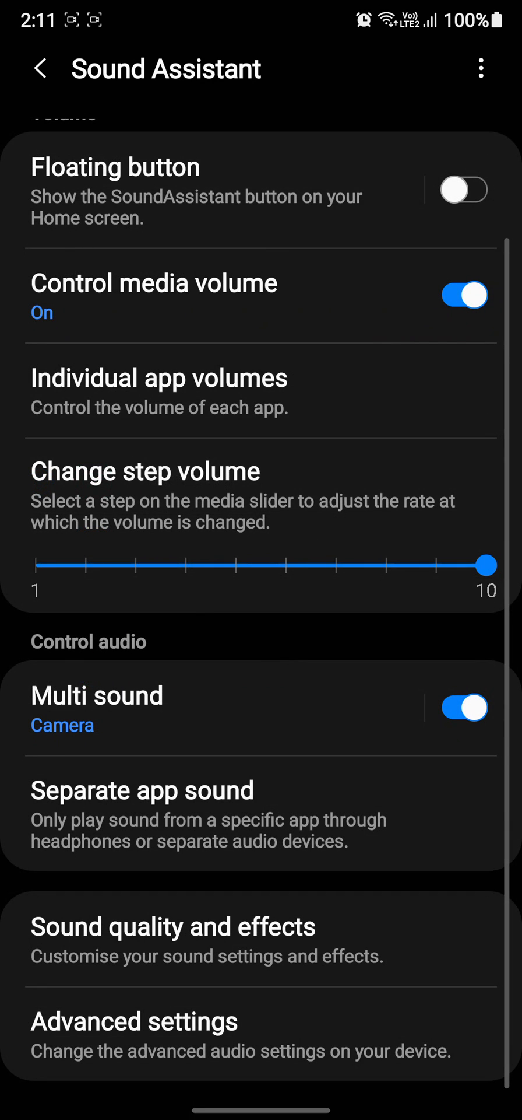
{"action": "scroll", "scroll_direction": "up", "scroll_amount": 3}
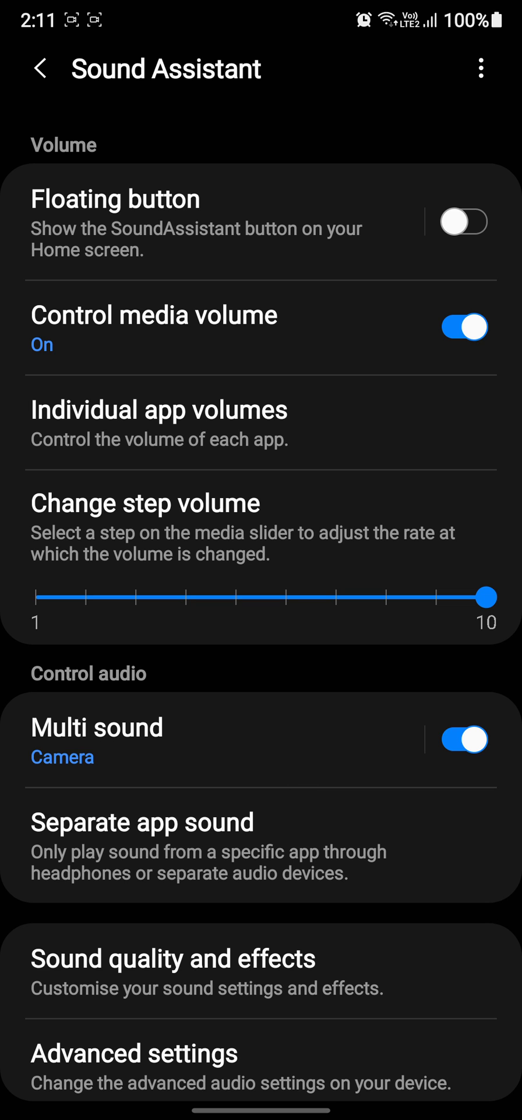